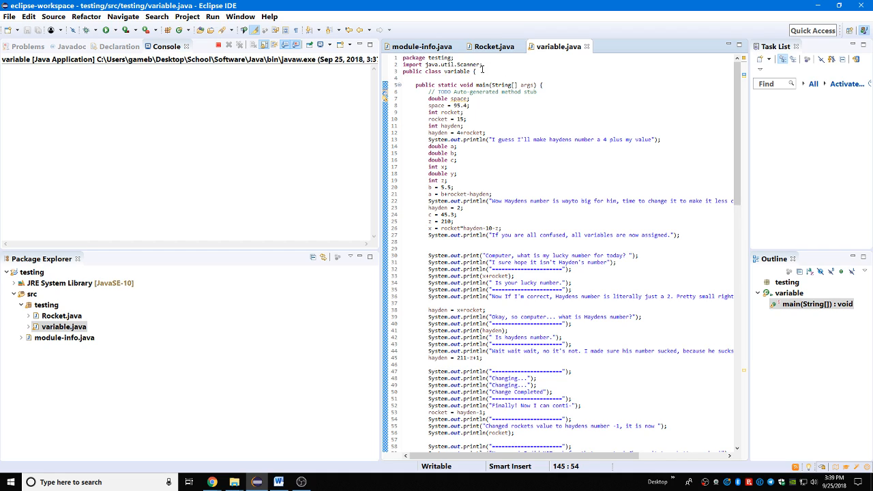
mouse_move(514, 101)
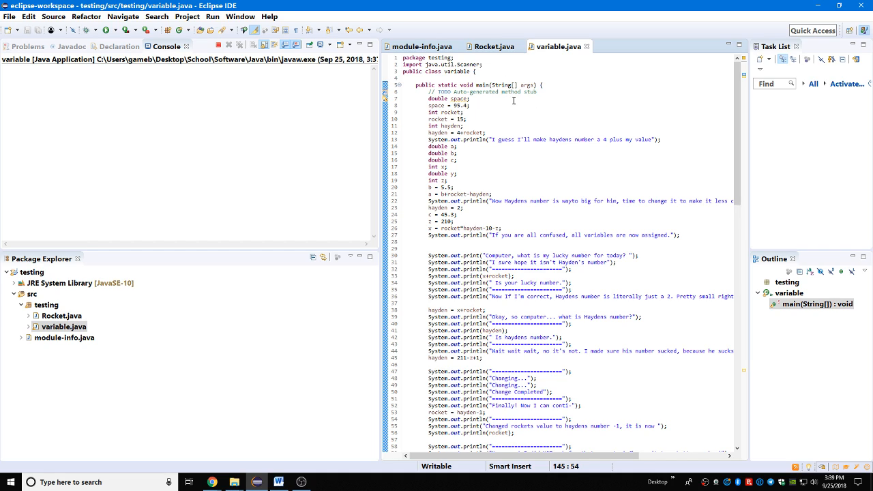
Step: Scroll through the console output from Hayden's number lines to the rocket number changes
scroll("down", 3)
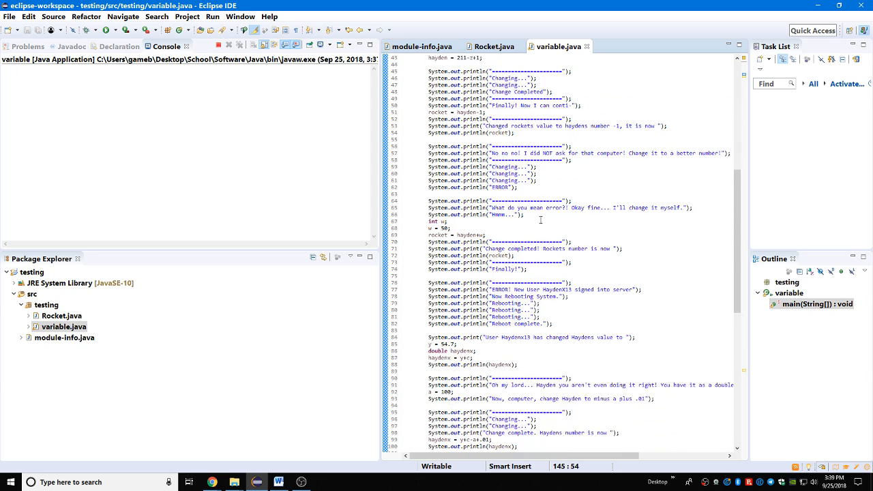
scroll("down", 3)
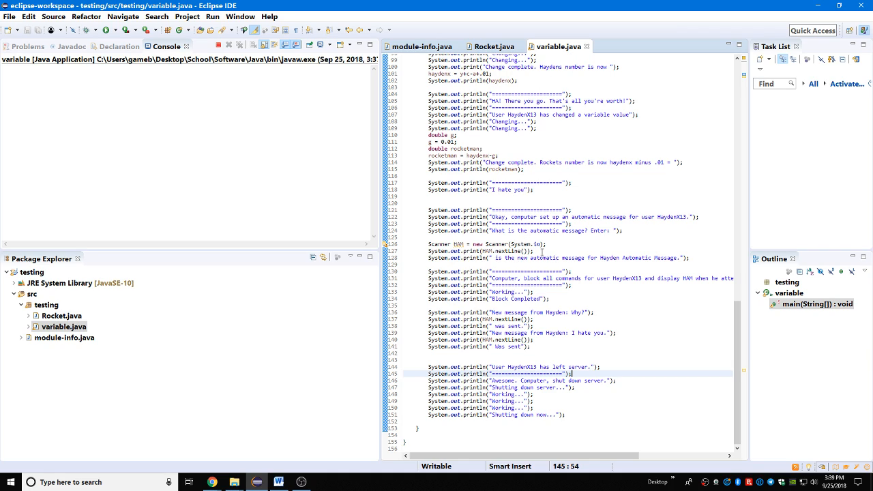
mouse_move(634, 185)
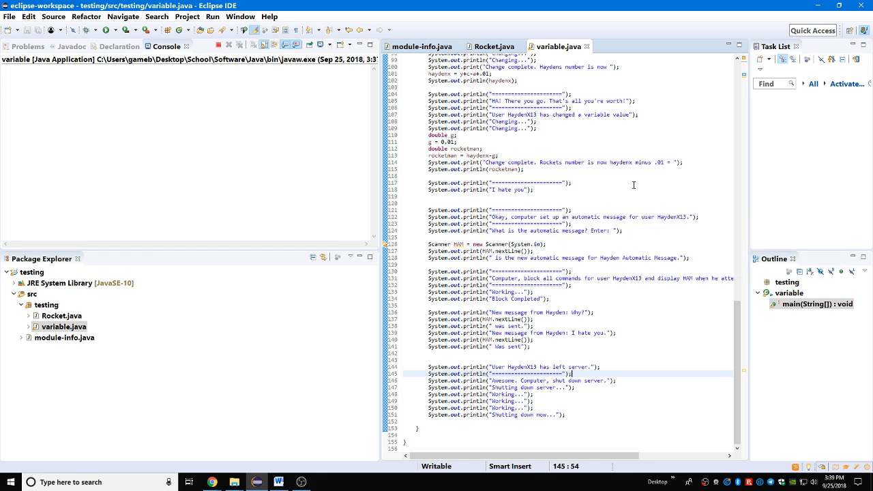
scroll("up", 3)
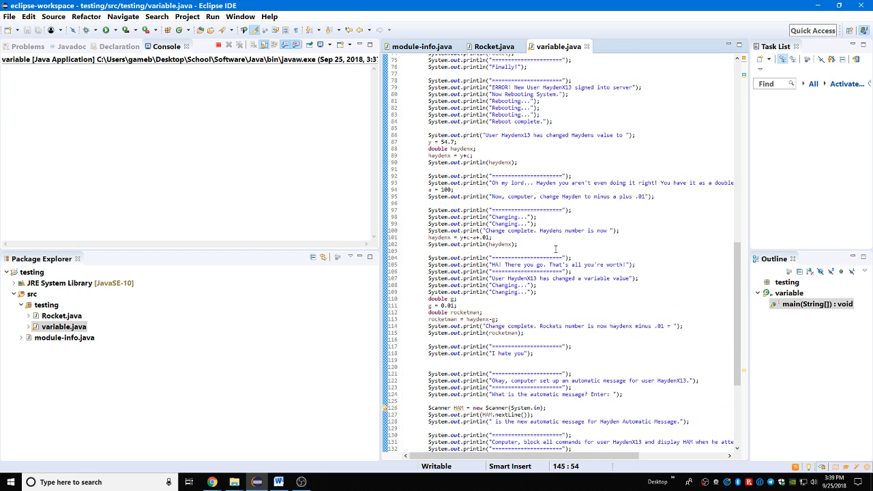
scroll("up", 3)
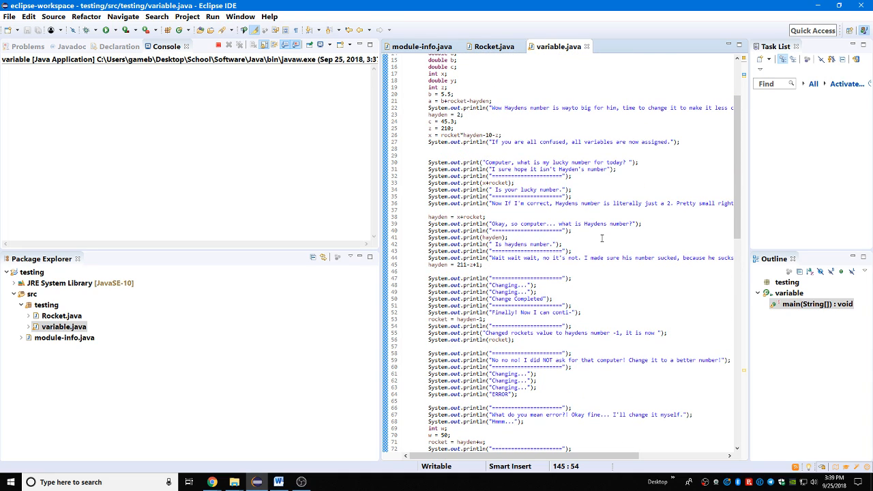
scroll("down", 3)
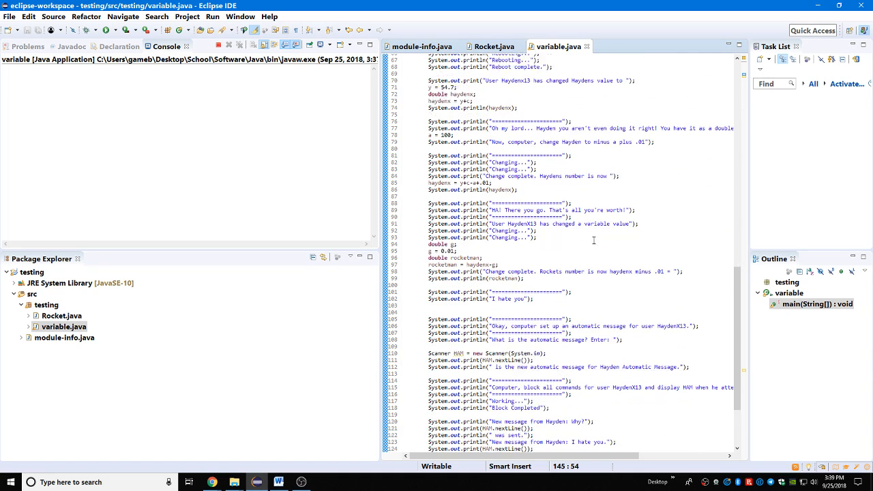
scroll("down", 3)
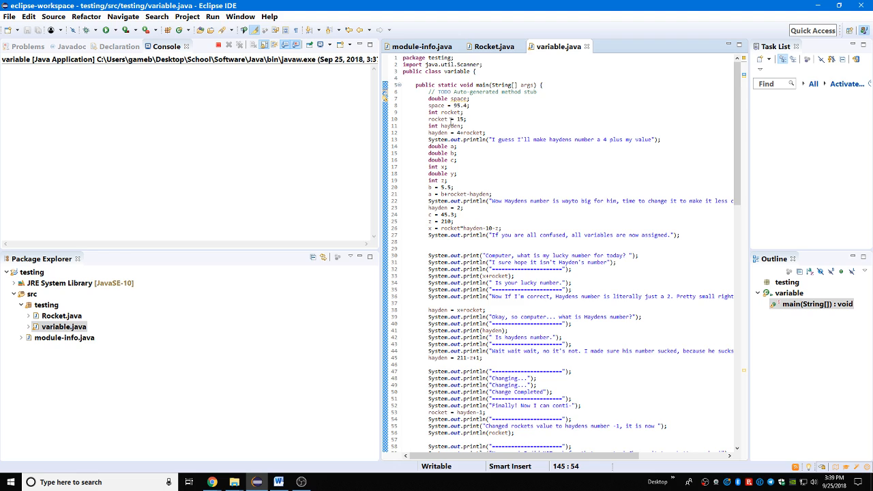
mouse_move(467, 262)
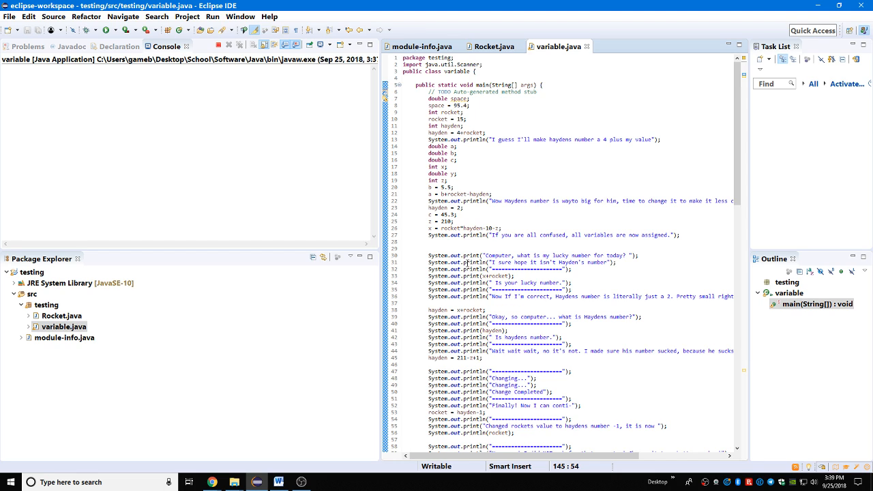
scroll("down", 3)
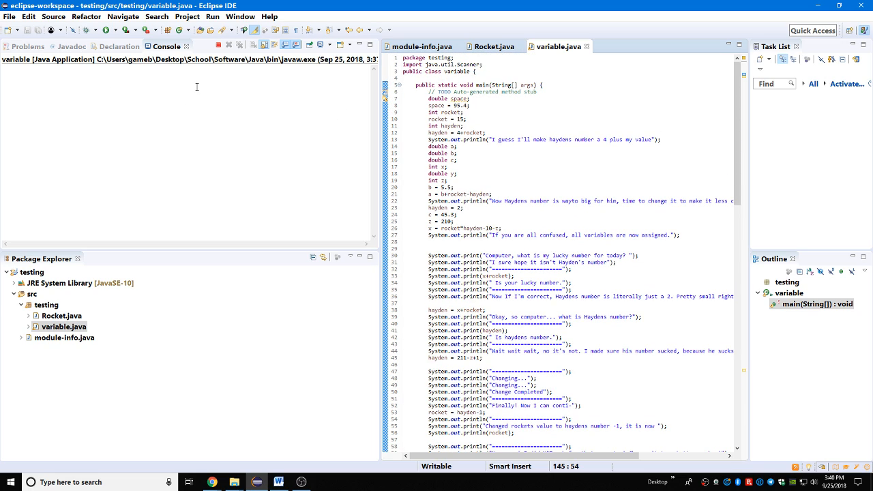
mouse_move(102, 67)
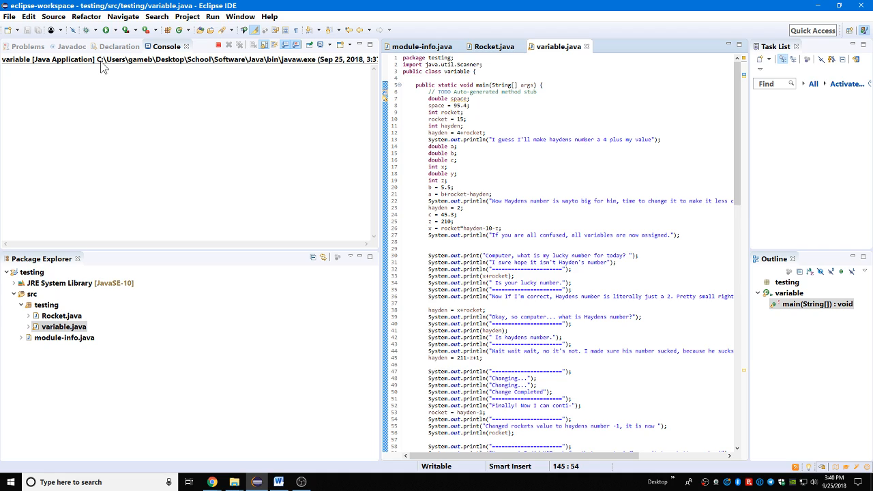
mouse_move(106, 30)
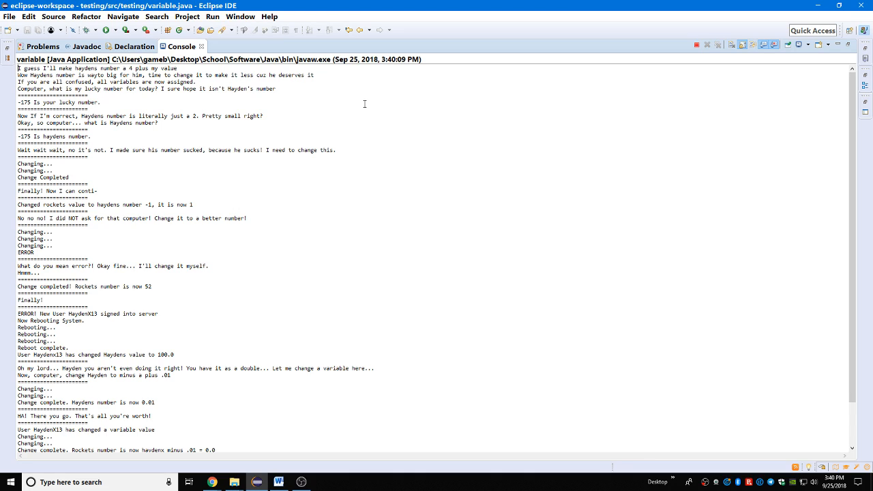
mouse_move(124, 90)
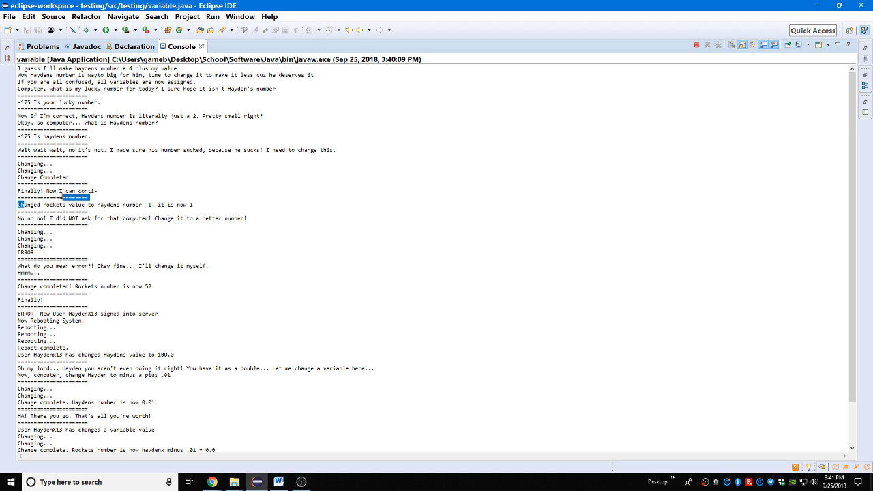
Step: Read the console output, highlighting the rockets change, ERROR reaction and new-user sign-in lines
left_click_drag(18, 204, 79, 204)
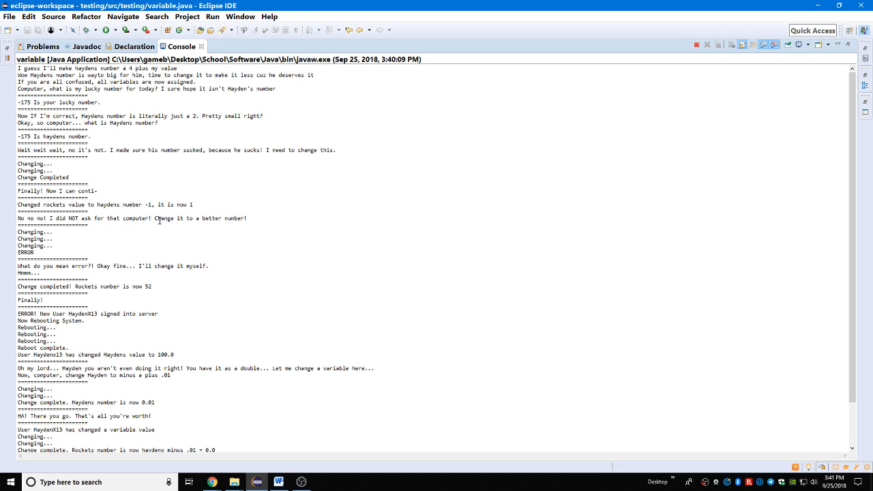
left_click_drag(17, 232, 55, 238)
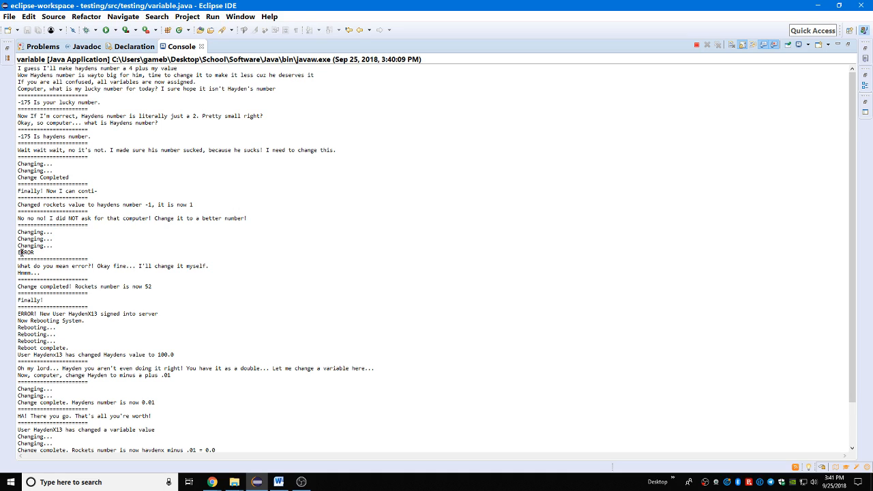
left_click_drag(33, 266, 140, 266)
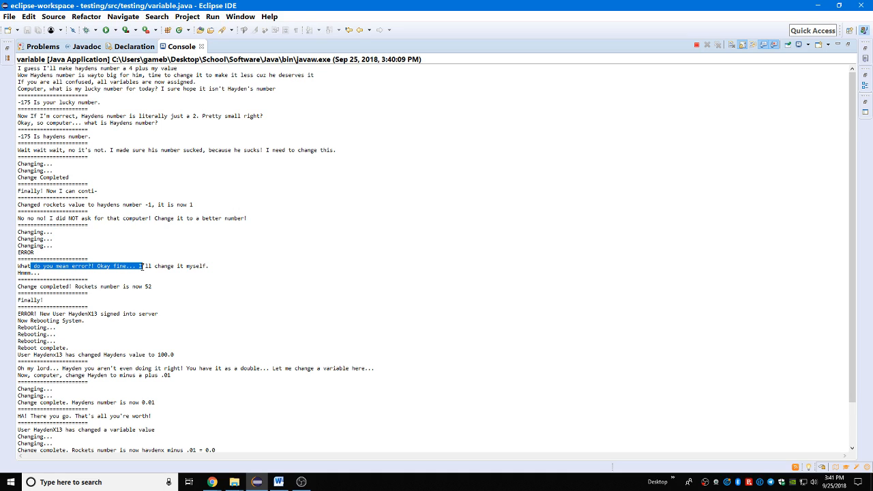
left_click(41, 274)
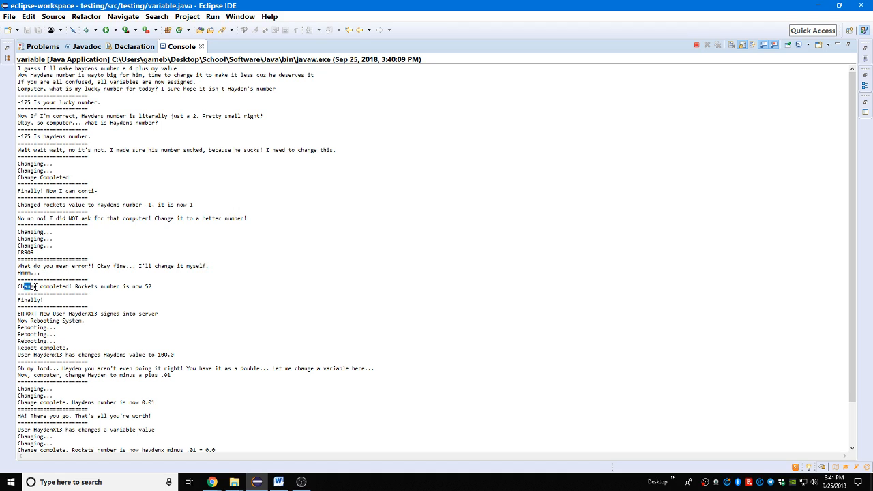
left_click(154, 286)
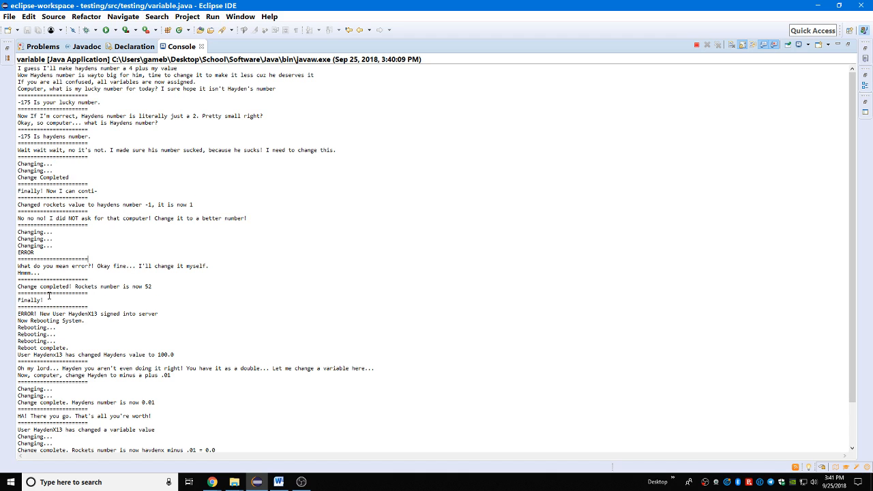
double_click(28, 314)
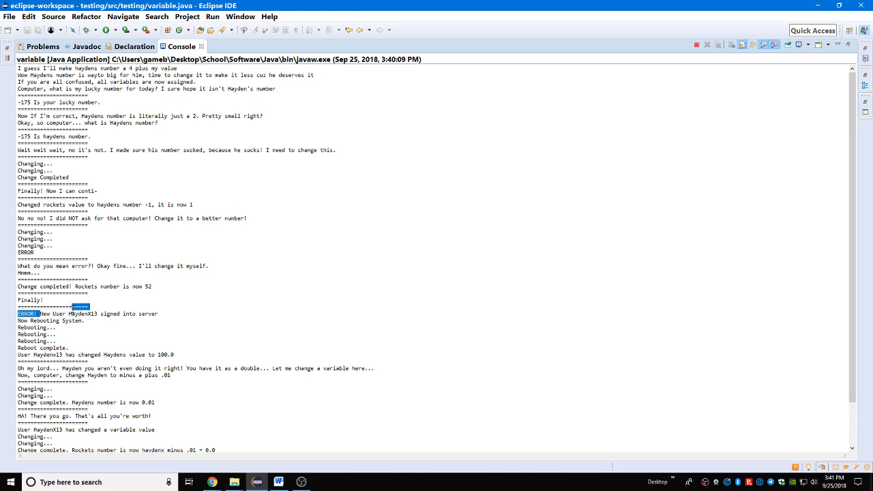
left_click(109, 321)
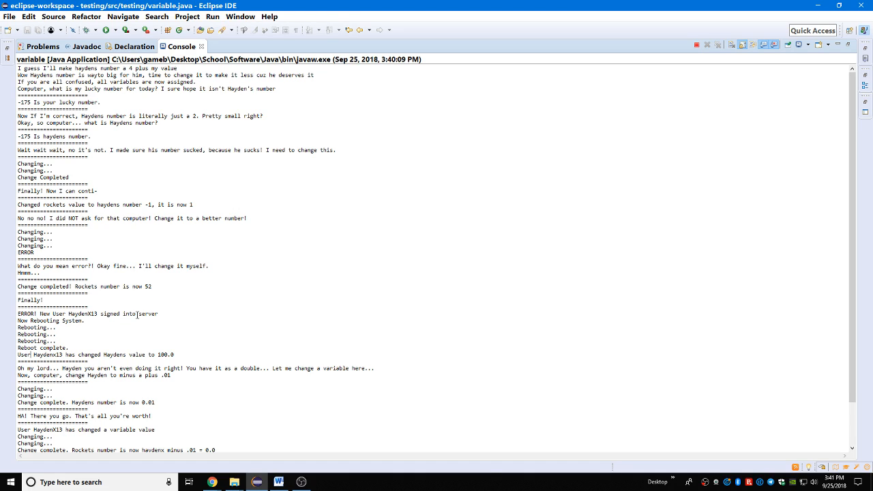
mouse_move(114, 349)
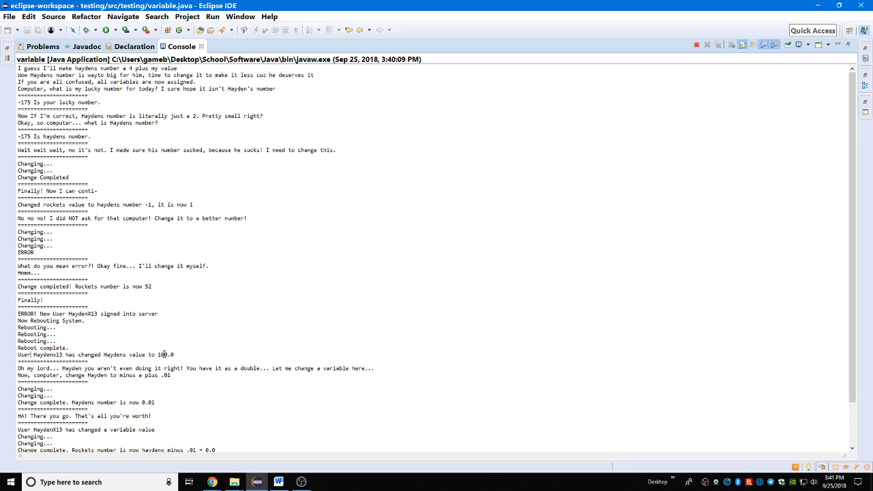
mouse_move(201, 341)
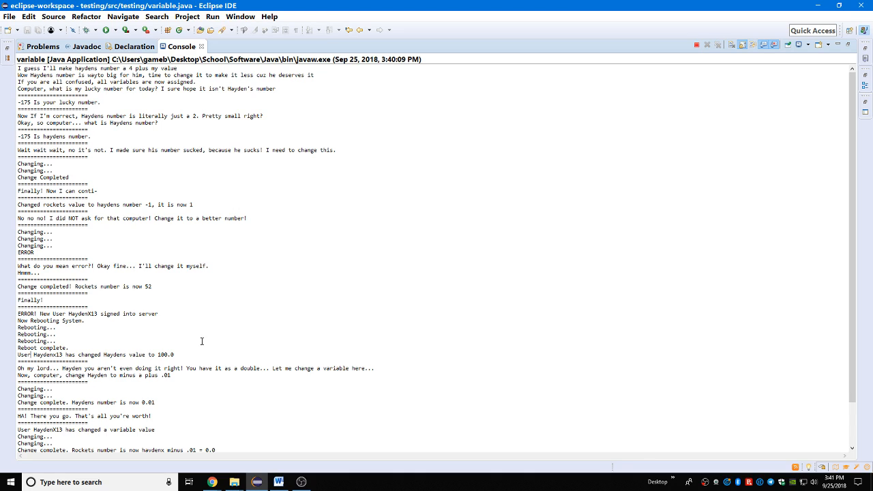
mouse_move(172, 348)
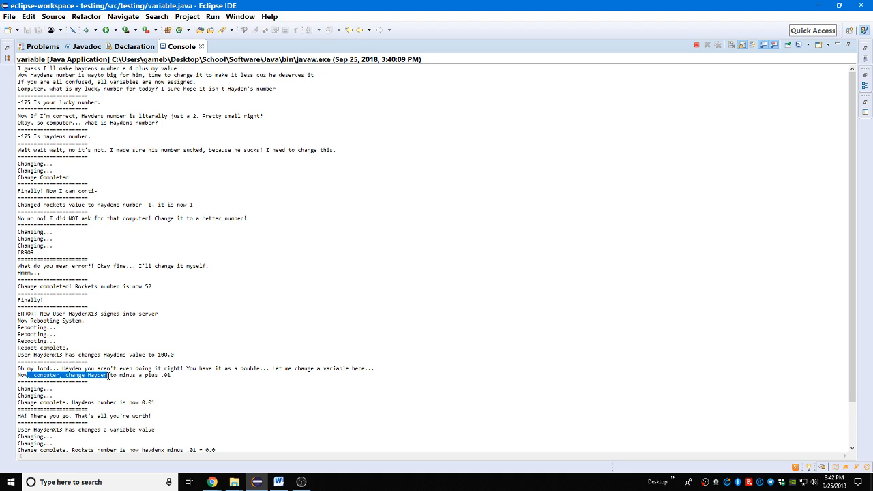
left_click_drag(108, 375, 171, 375)
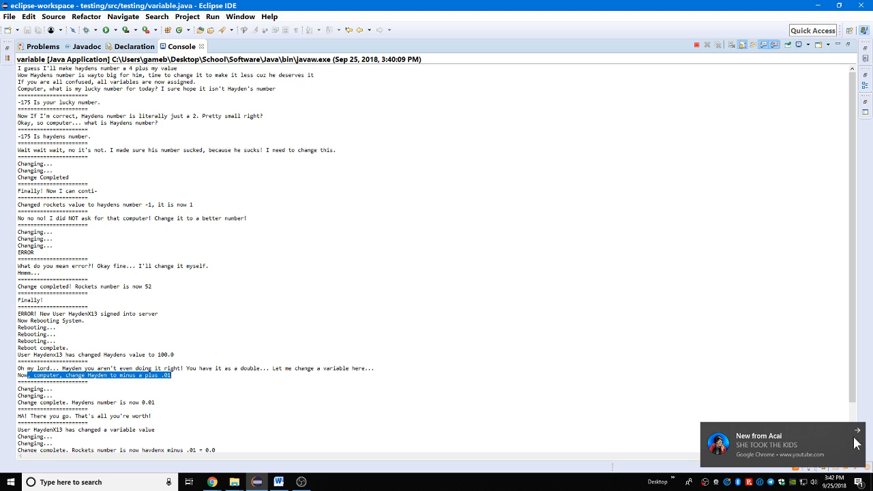
left_click(186, 377)
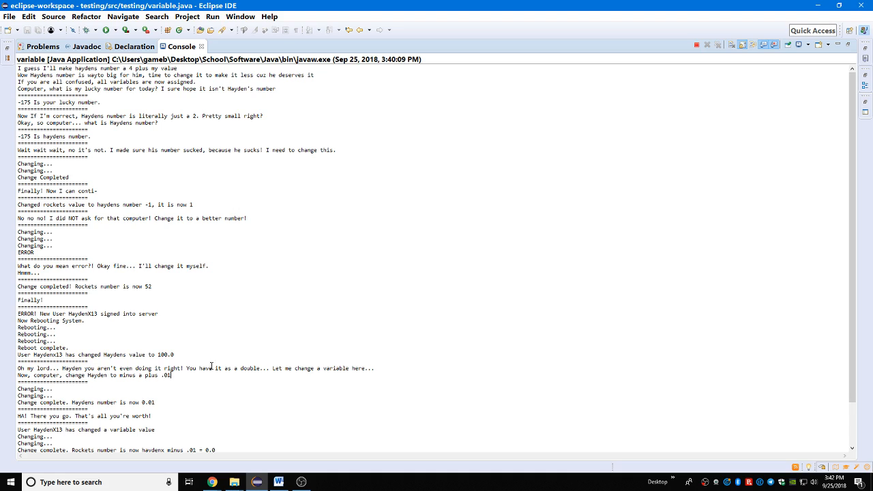
mouse_move(190, 343)
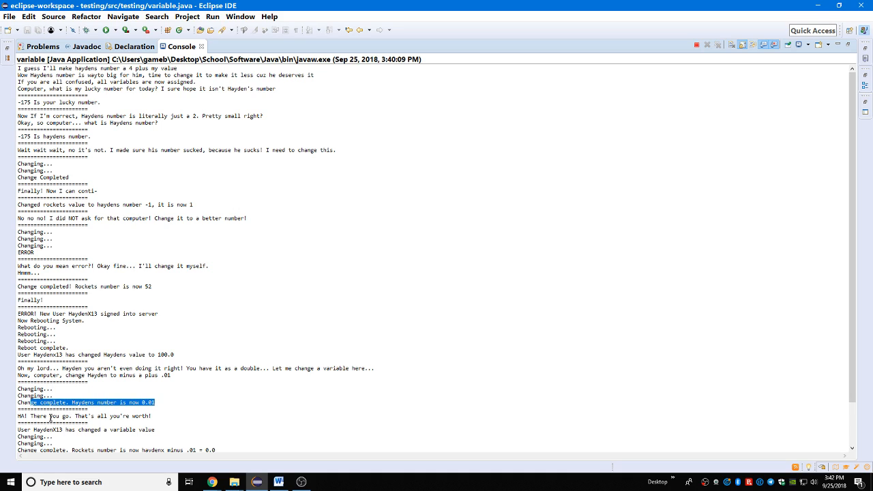
Step: Scroll down to the 'What is the automatic message? Enter:' prompt and focus its input line
scroll("down", 3)
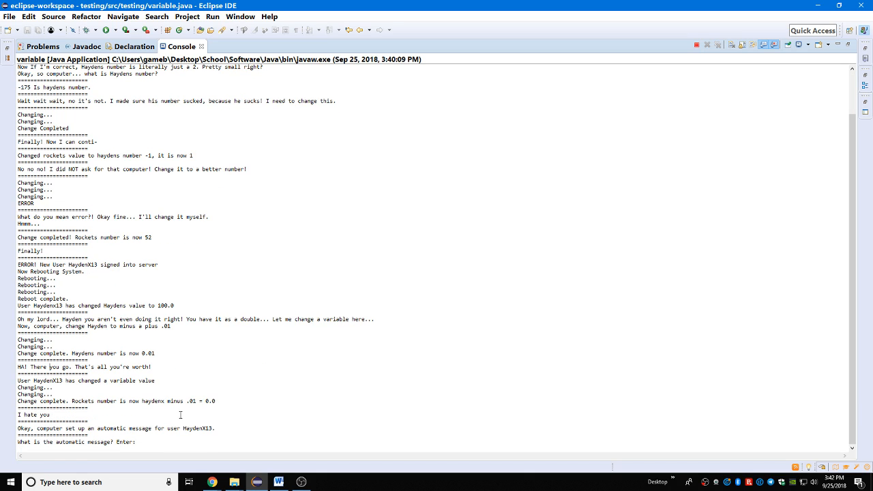
mouse_move(183, 373)
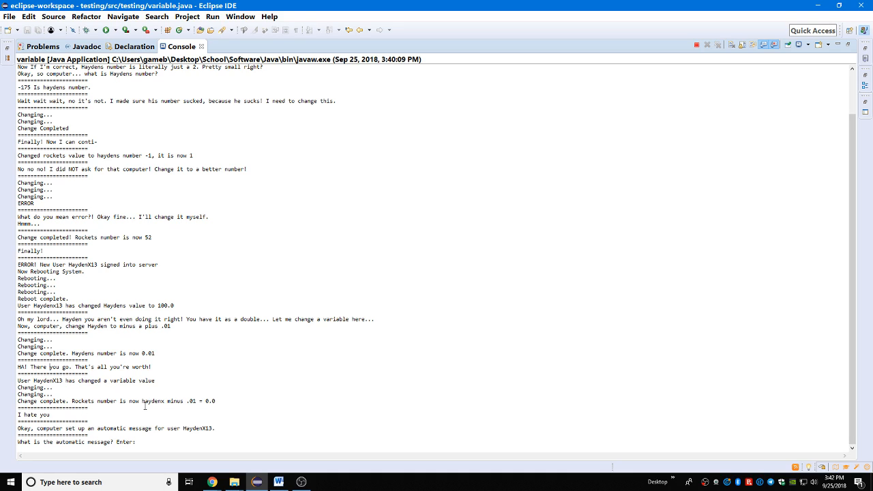
mouse_move(219, 397)
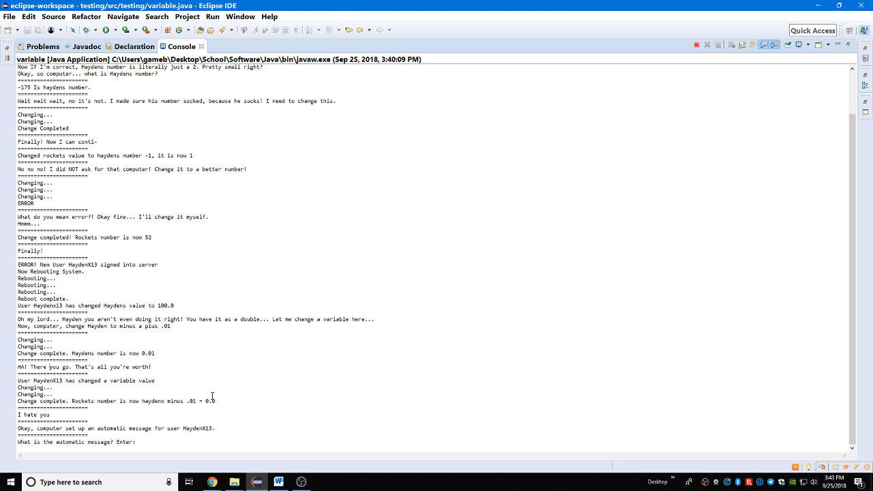
mouse_move(248, 393)
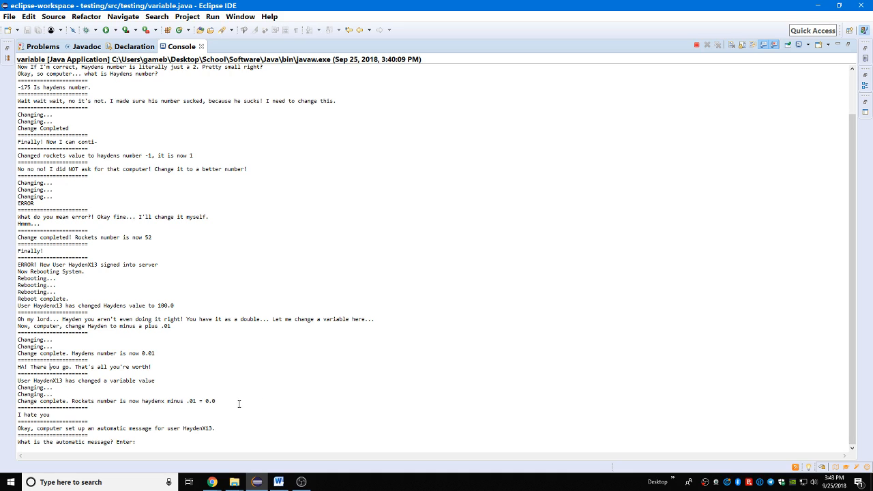
double_click(37, 414)
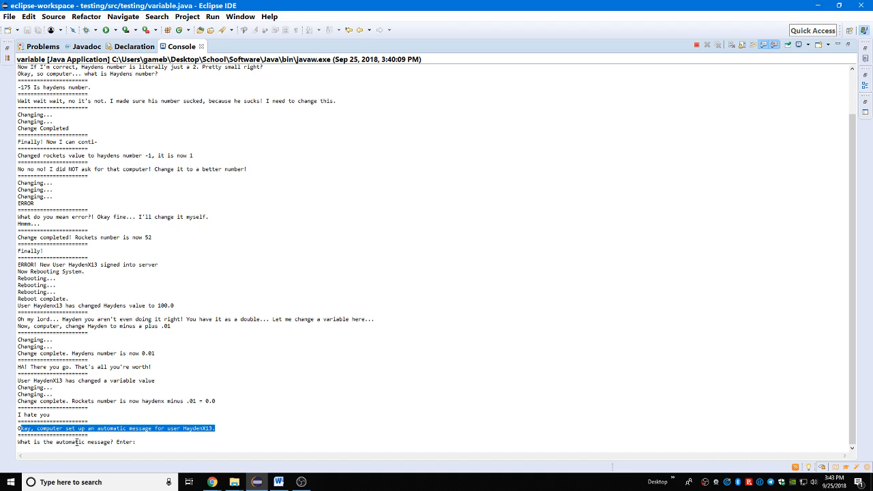
left_click(24, 427)
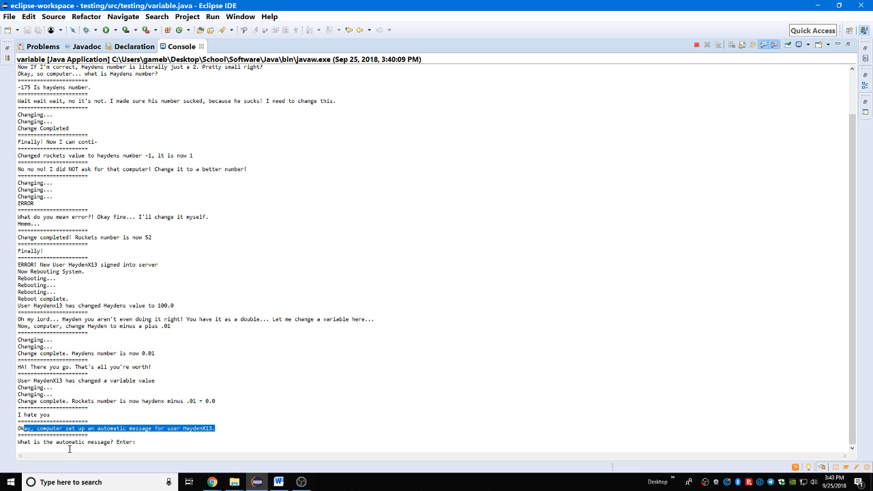
left_click(68, 448)
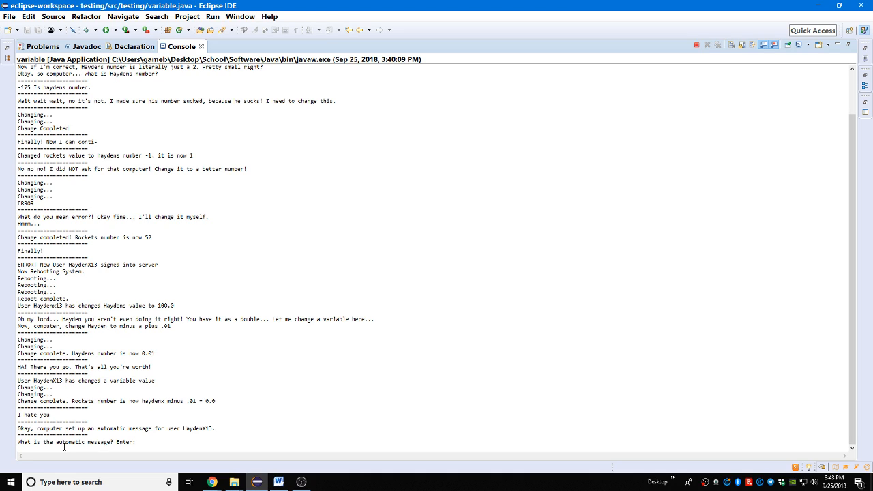
Step: Enter 'bad' as the automatic message, then type the reply 'I love you to.'
type("bad")
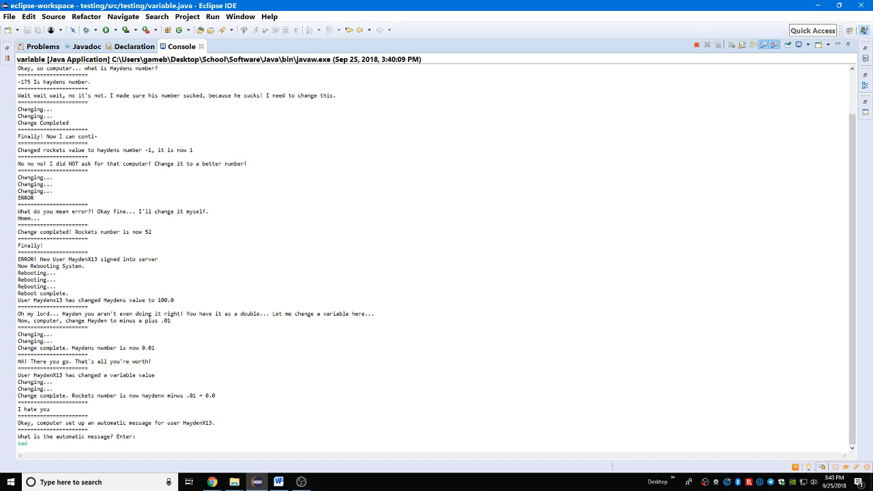
scroll("down", 3)
type("because I can")
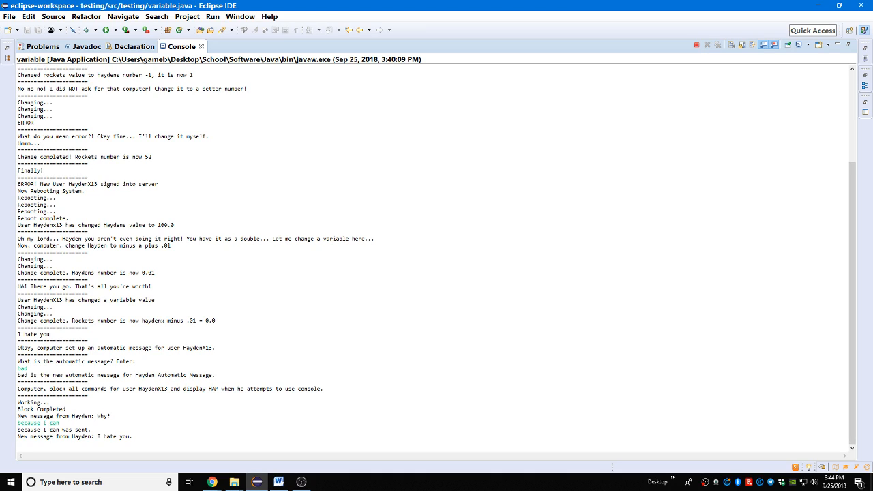
type("I")
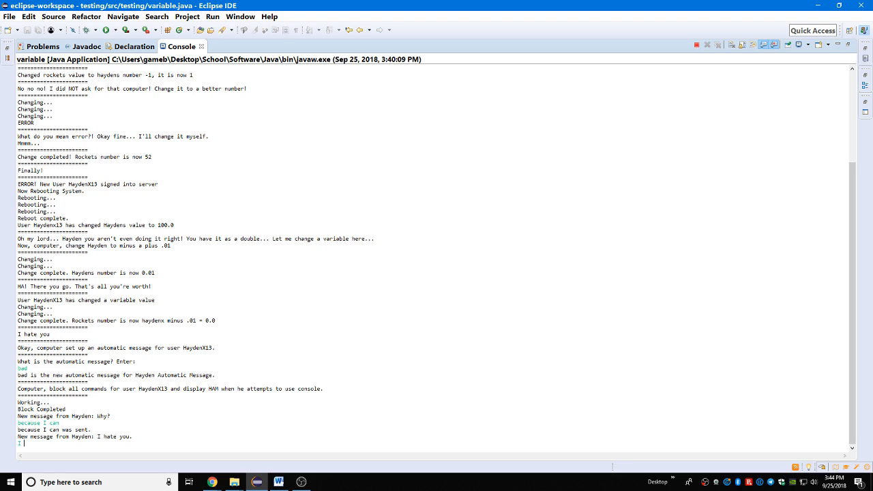
type("I love you to.")
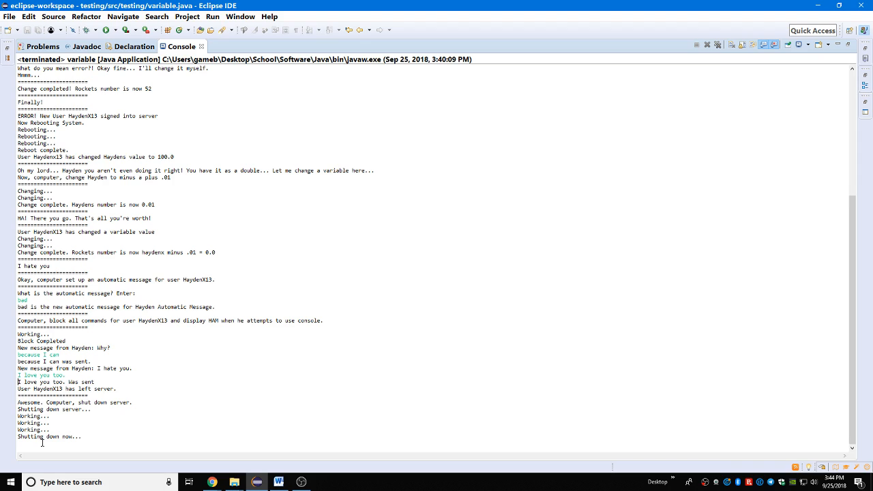
Step: Double-click in the terminated run's console output ending 'Shutting down now...'
double_click(31, 416)
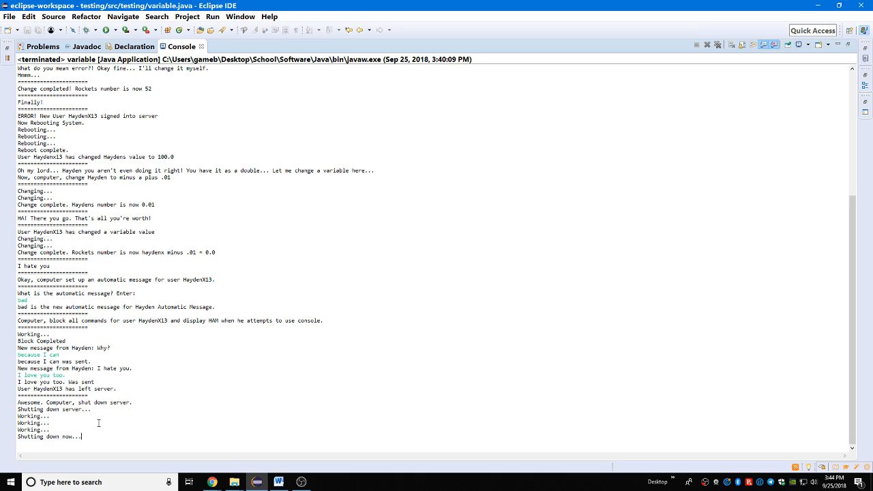
mouse_move(280, 263)
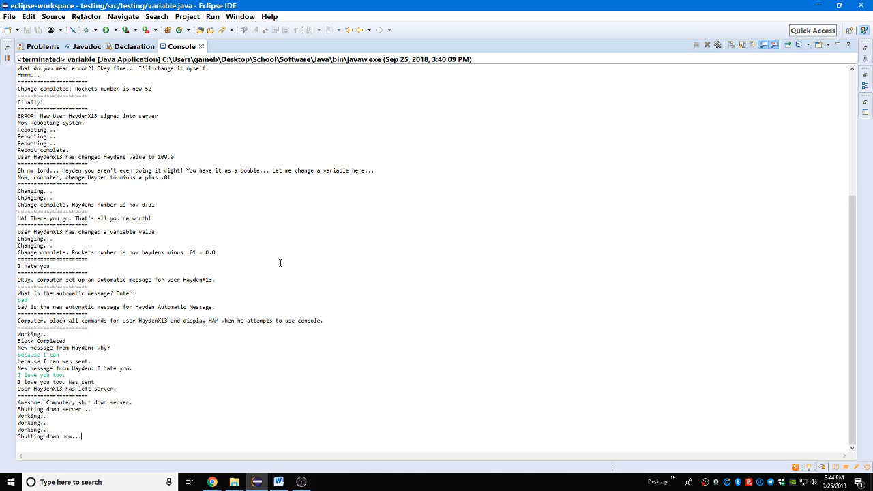
mouse_move(297, 238)
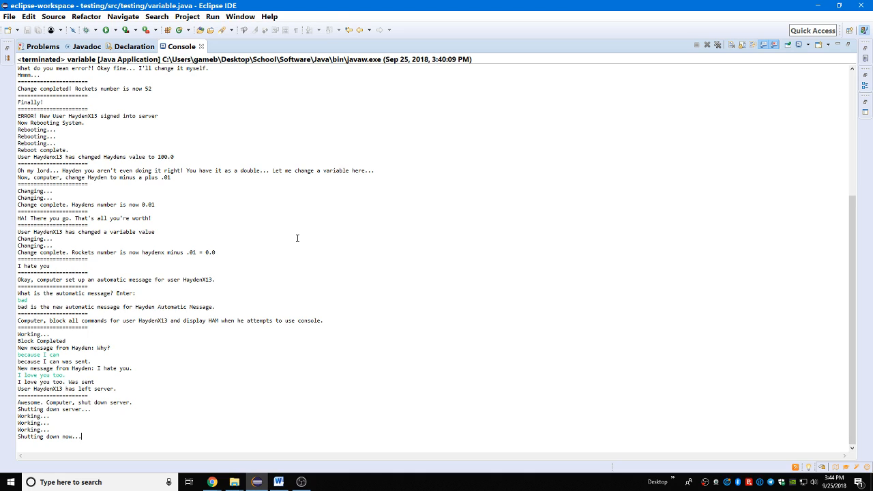
mouse_move(276, 263)
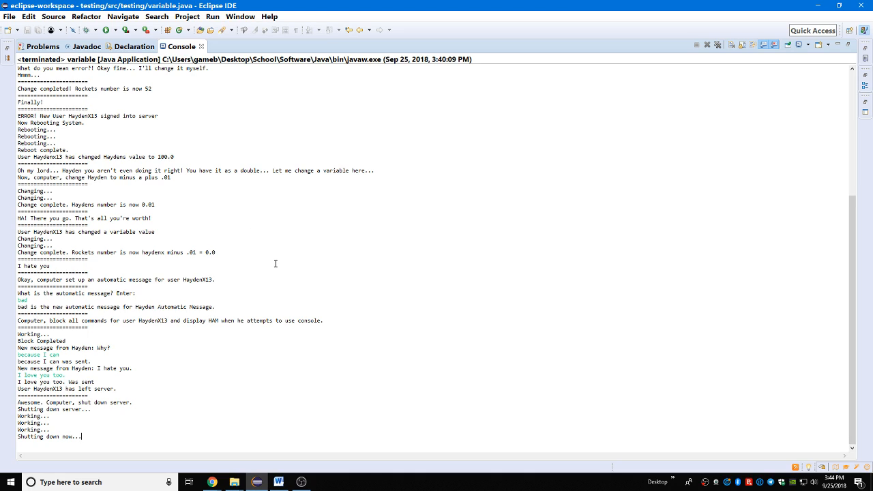
mouse_move(295, 274)
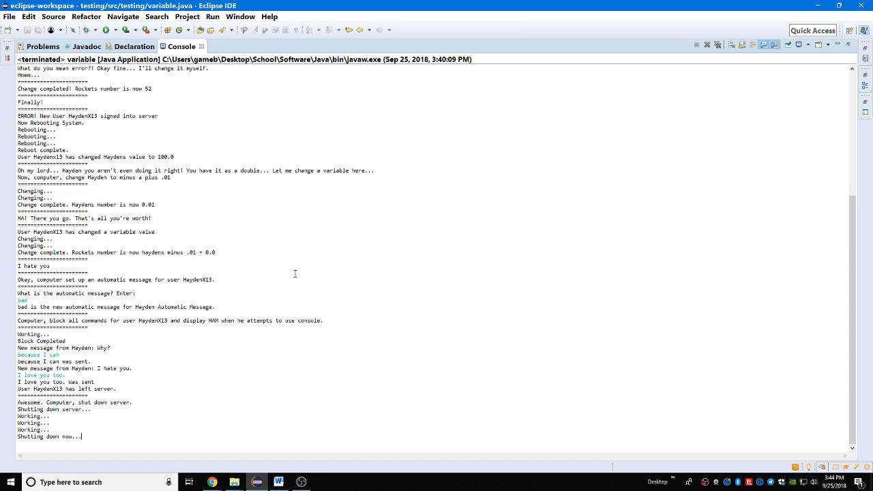
mouse_move(290, 271)
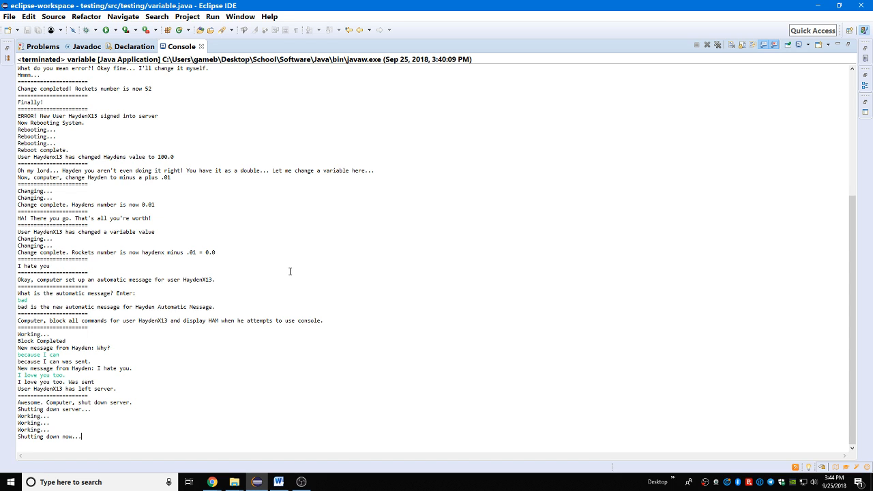